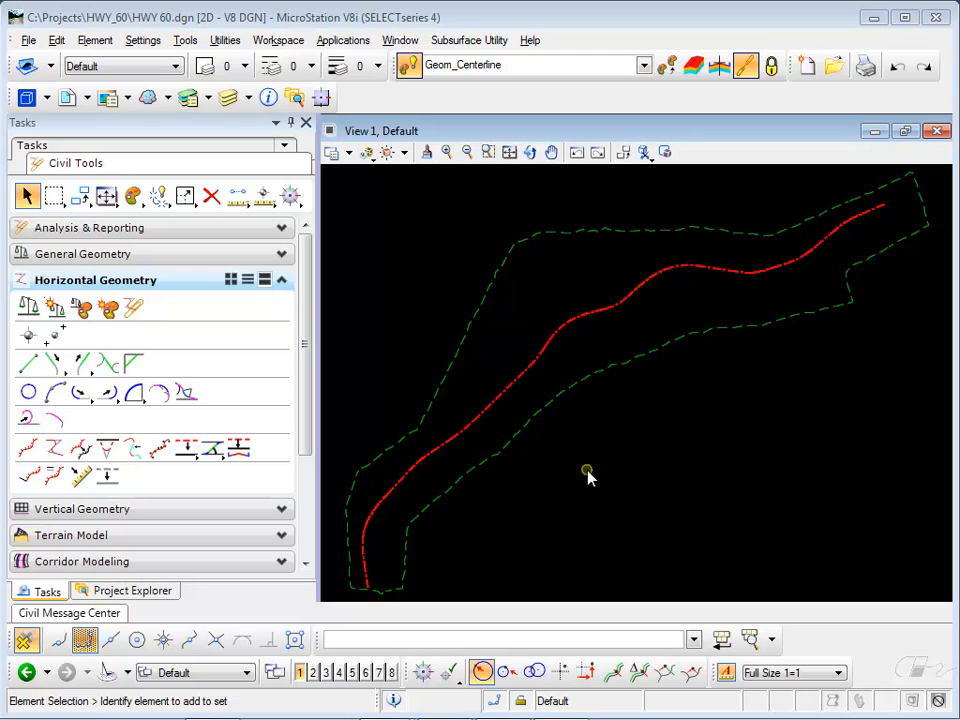
mouse_move(425, 537)
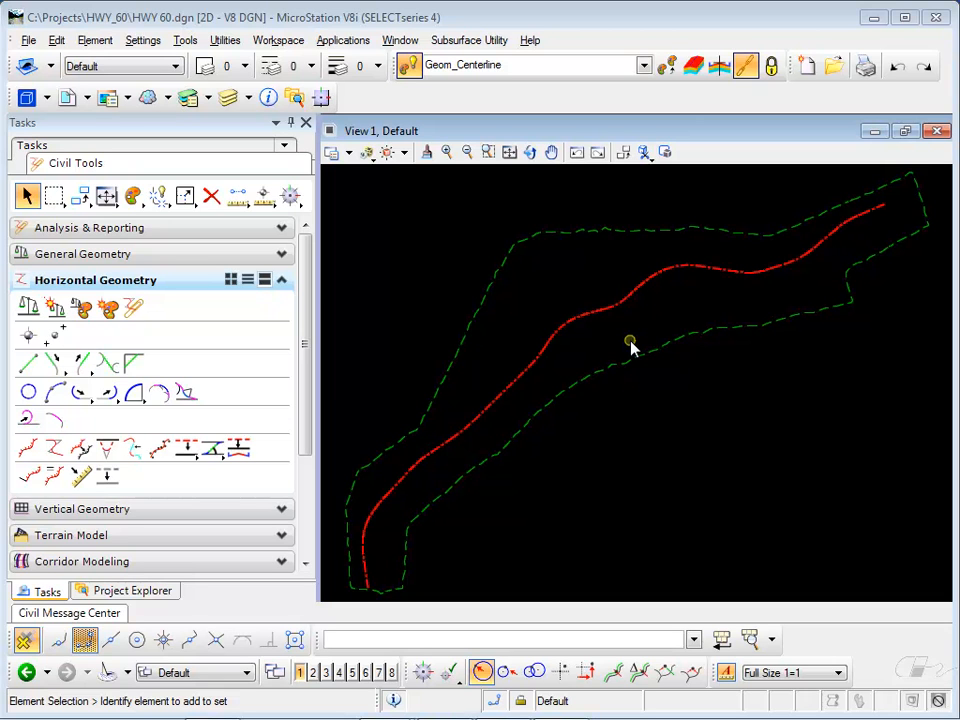
mouse_move(560, 372)
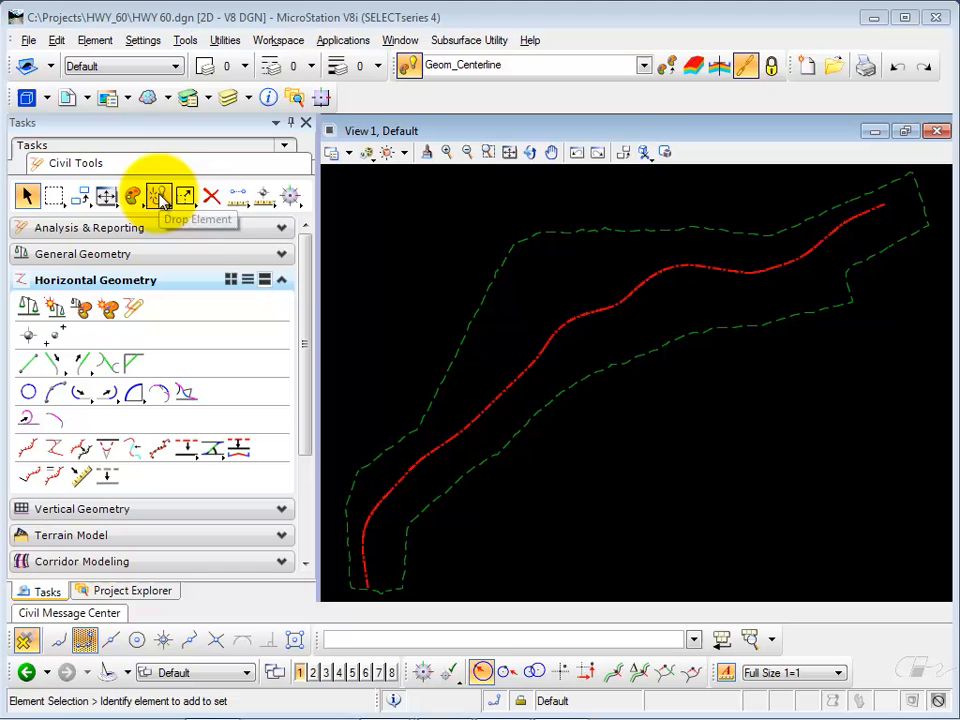
- Drop the HWY 60 centerline complex and delete its middle pieces, keeping two short end tangents
left_click(159, 196)
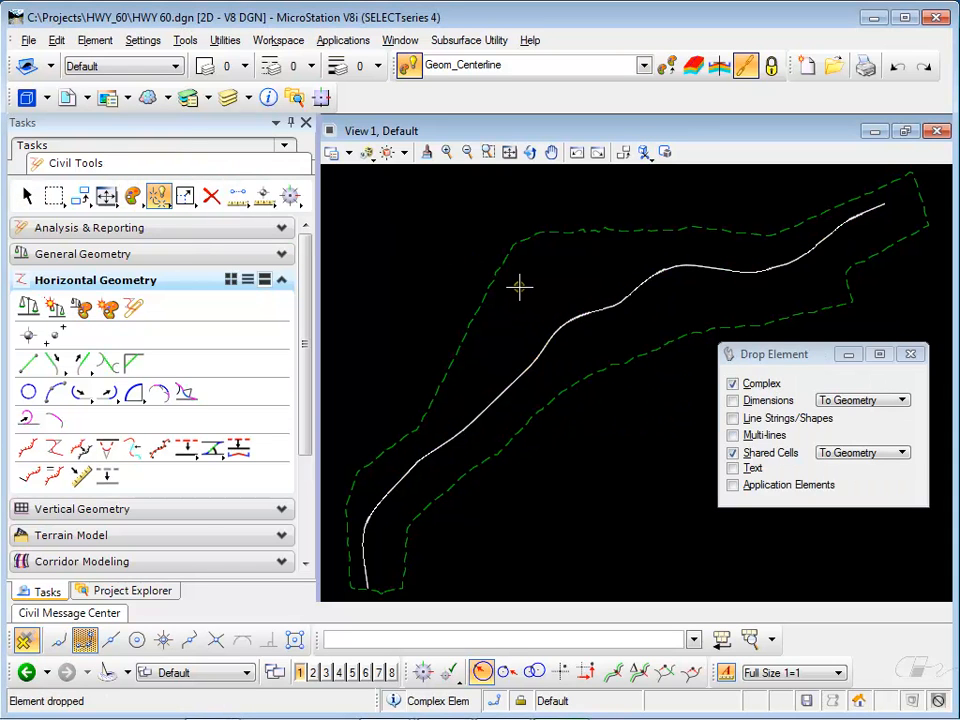
mouse_move(420, 235)
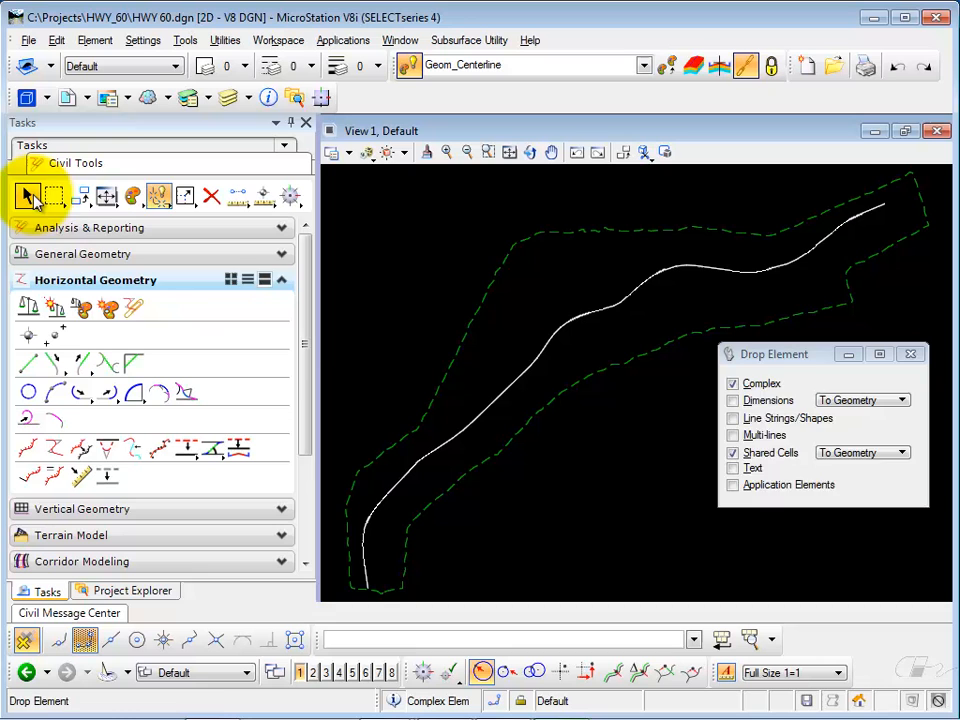
left_click(28, 196)
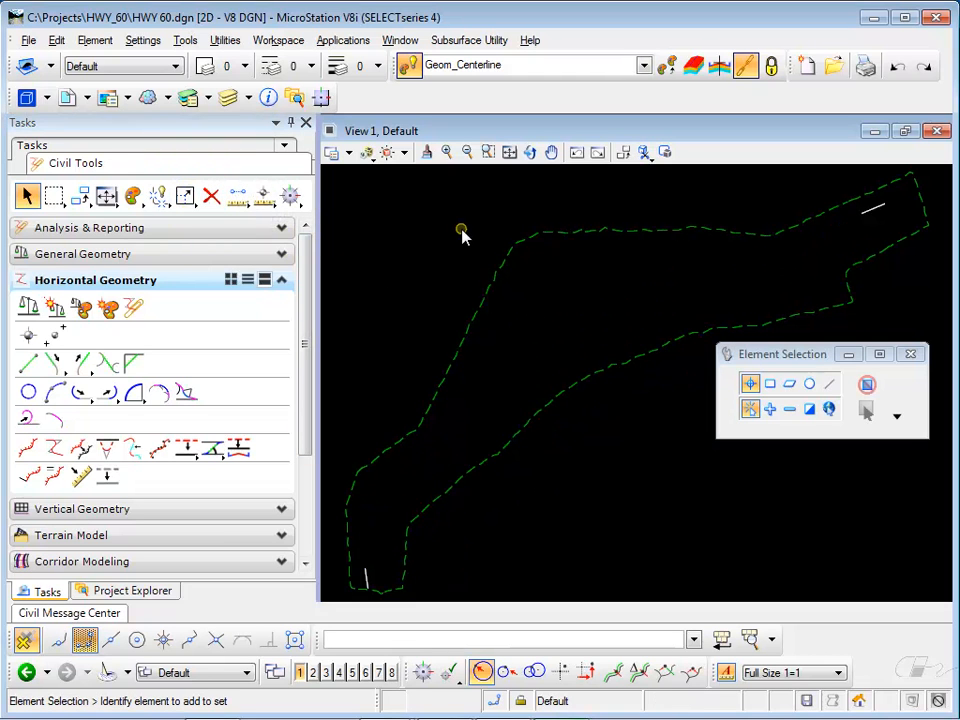
left_click(211, 196)
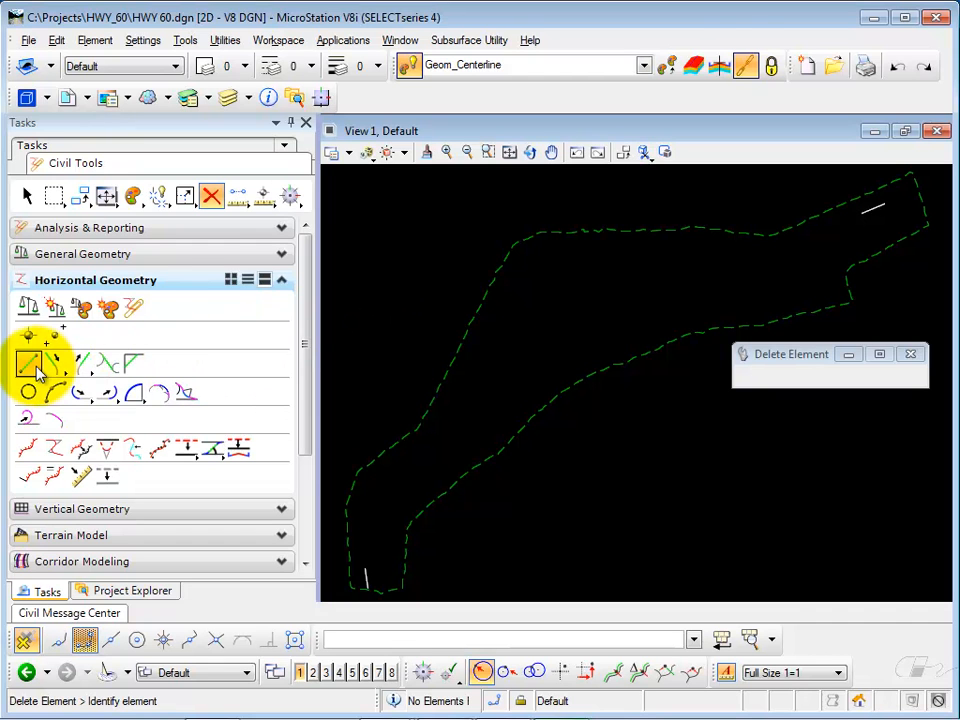
- Draw a red GeomCL line of three connected tangents from the southern end up the corridor
left_click(30, 363)
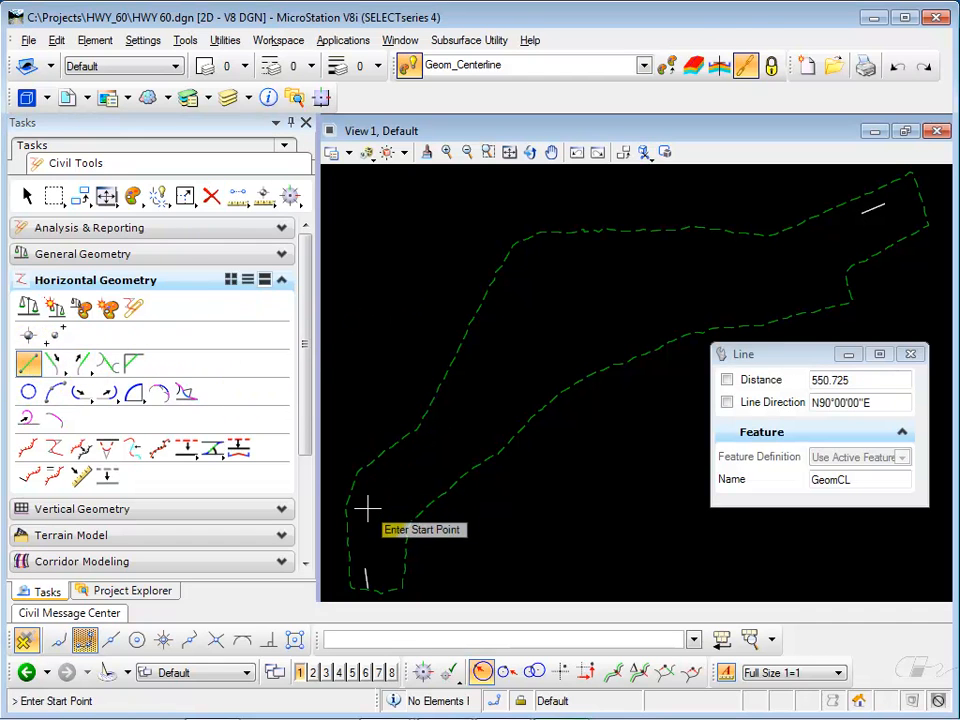
left_click(367, 511)
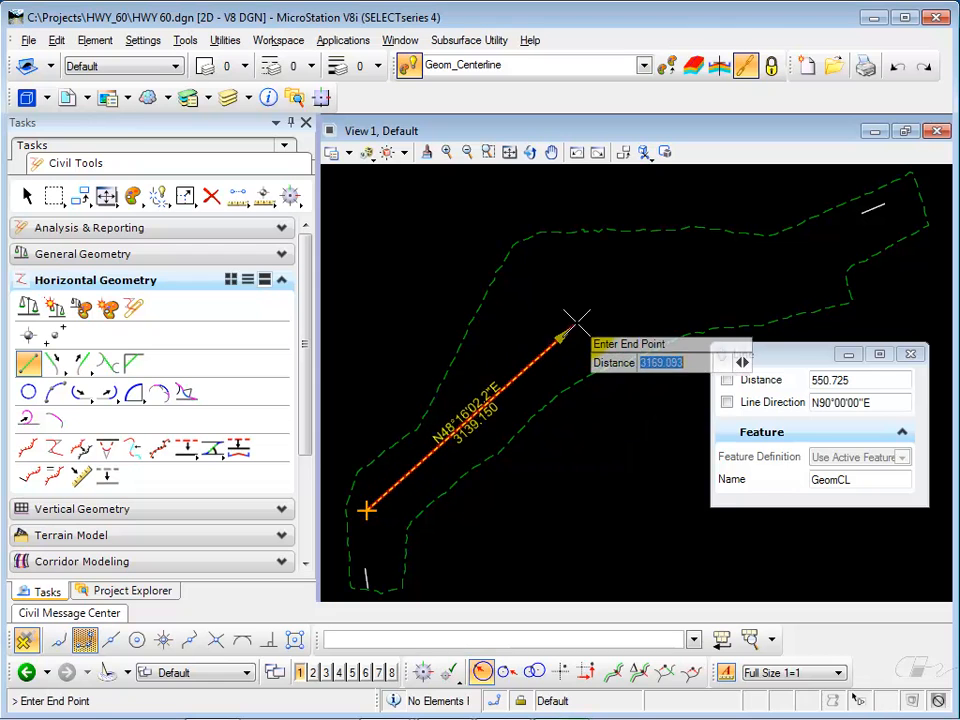
mouse_move(778, 278)
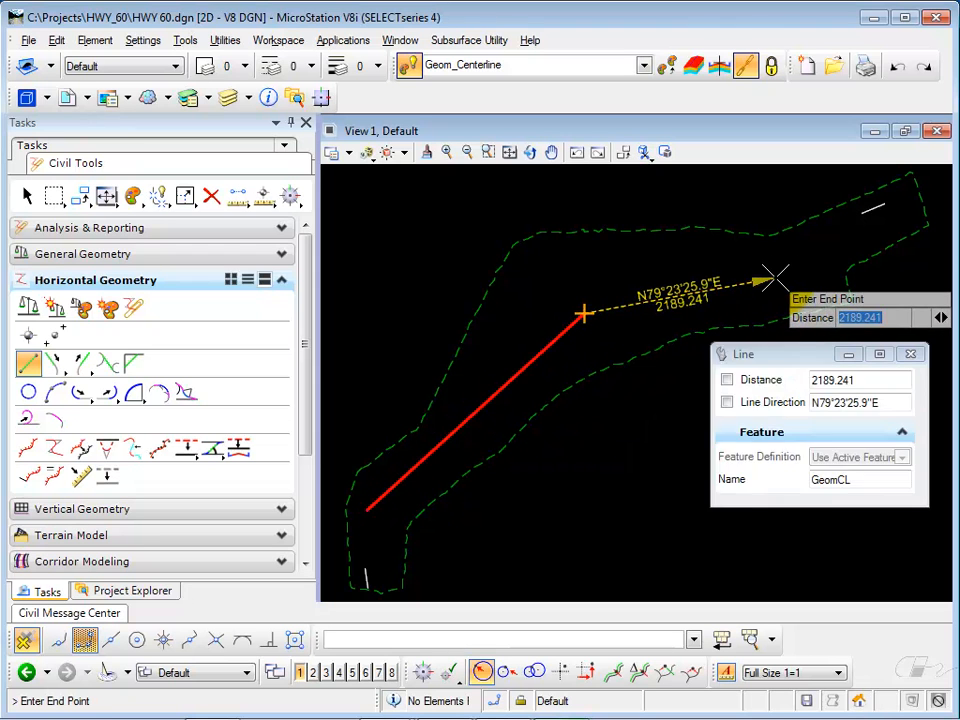
left_click(830, 225)
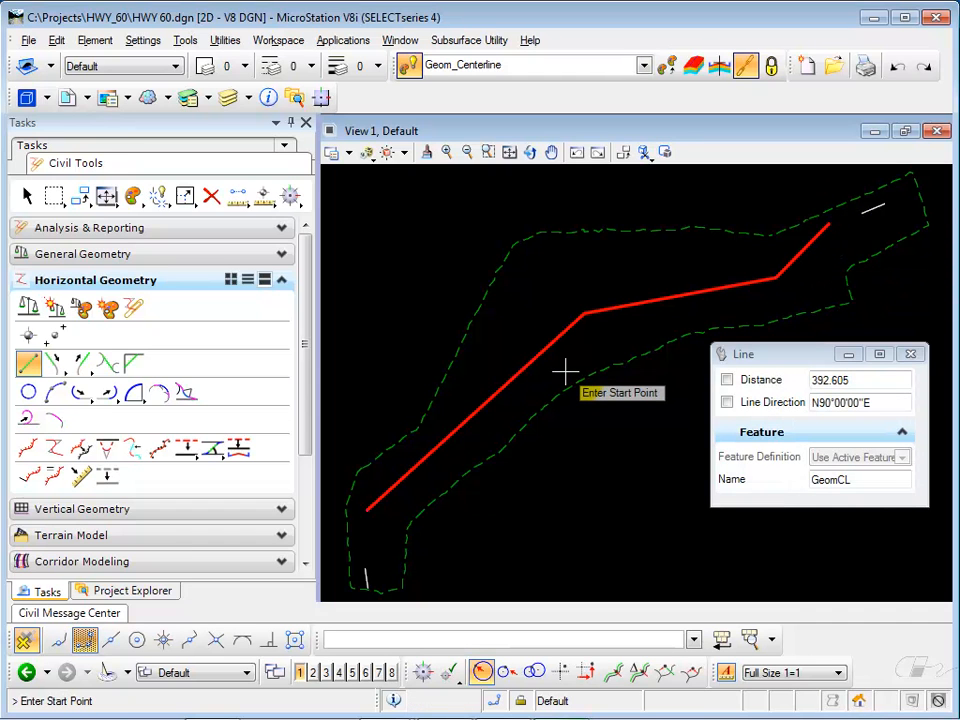
mouse_move(135, 395)
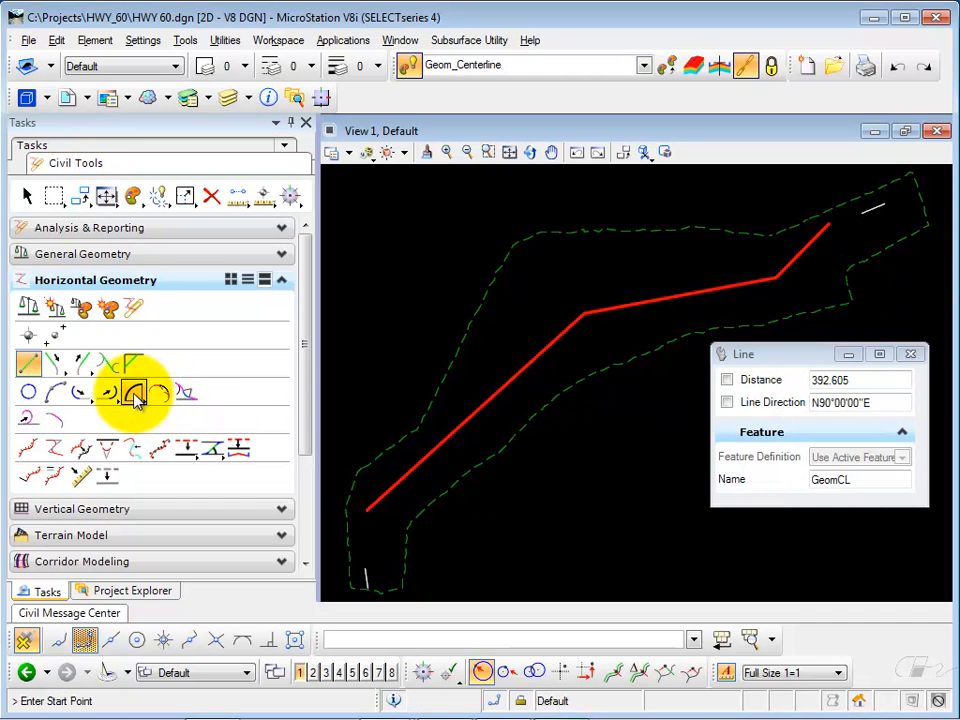
- Fit 960-radius simple arcs, trimming both, at the southern tie-in, tangent bends and northeast tie-in
left_click(135, 392)
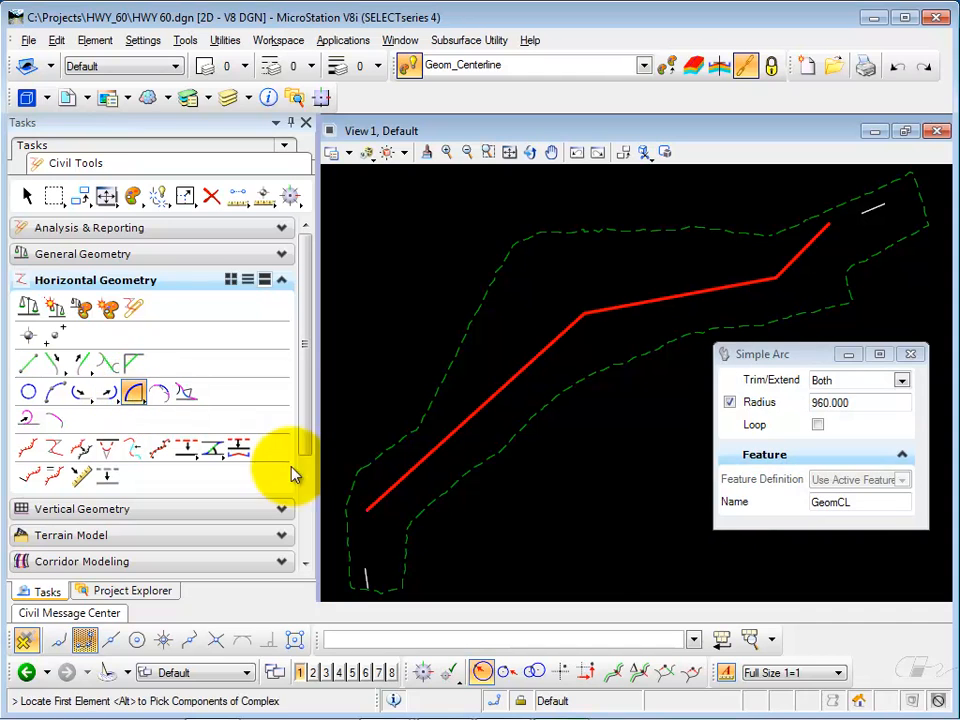
mouse_move(380, 547)
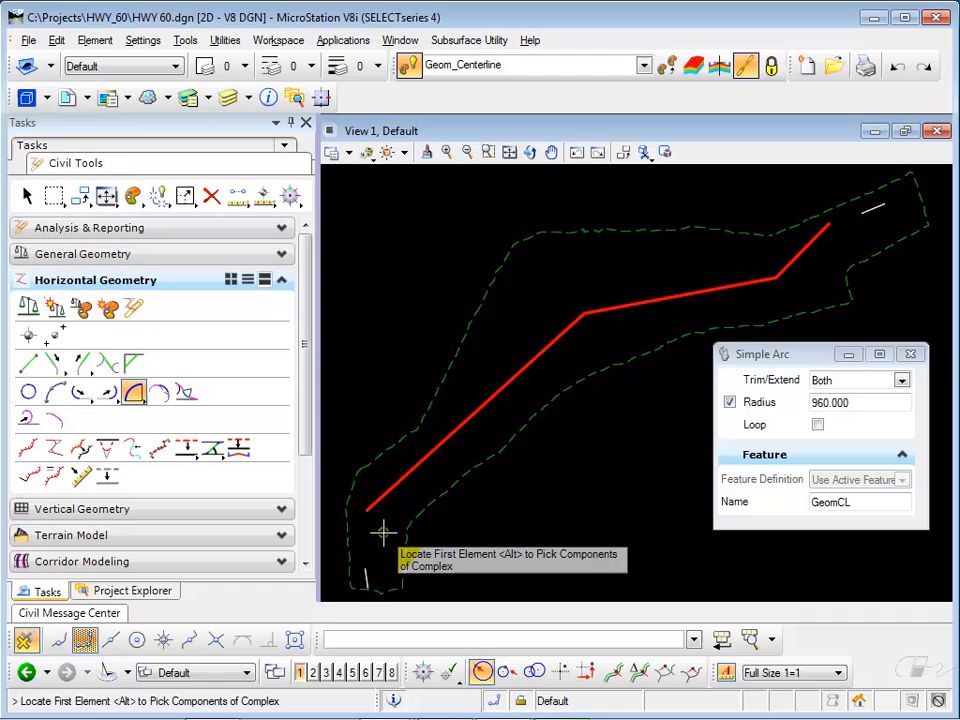
mouse_move(383, 543)
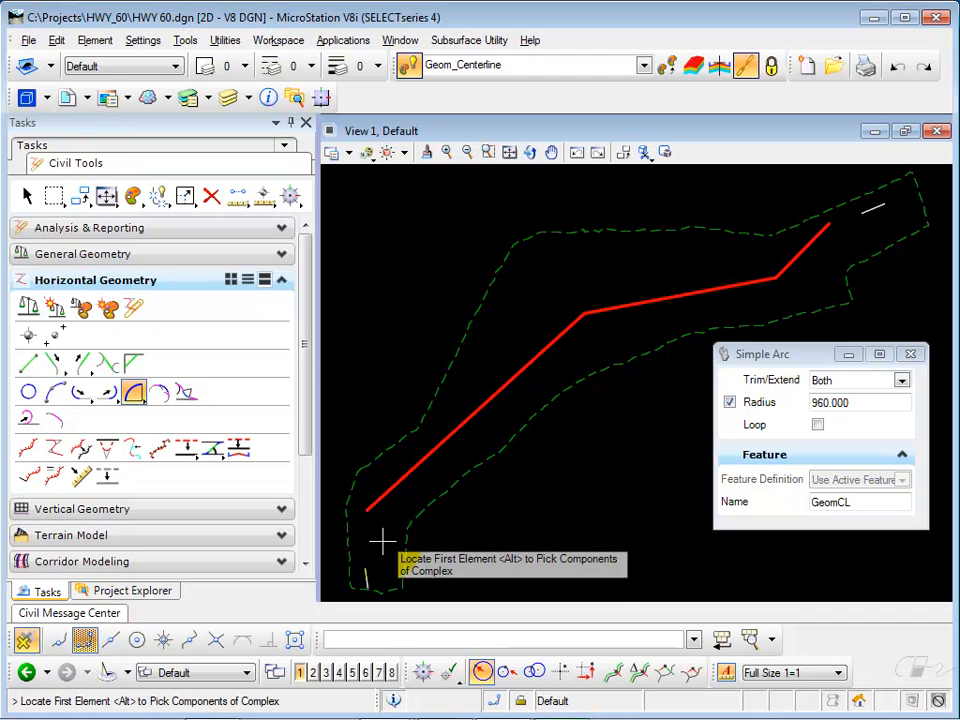
left_click(372, 563)
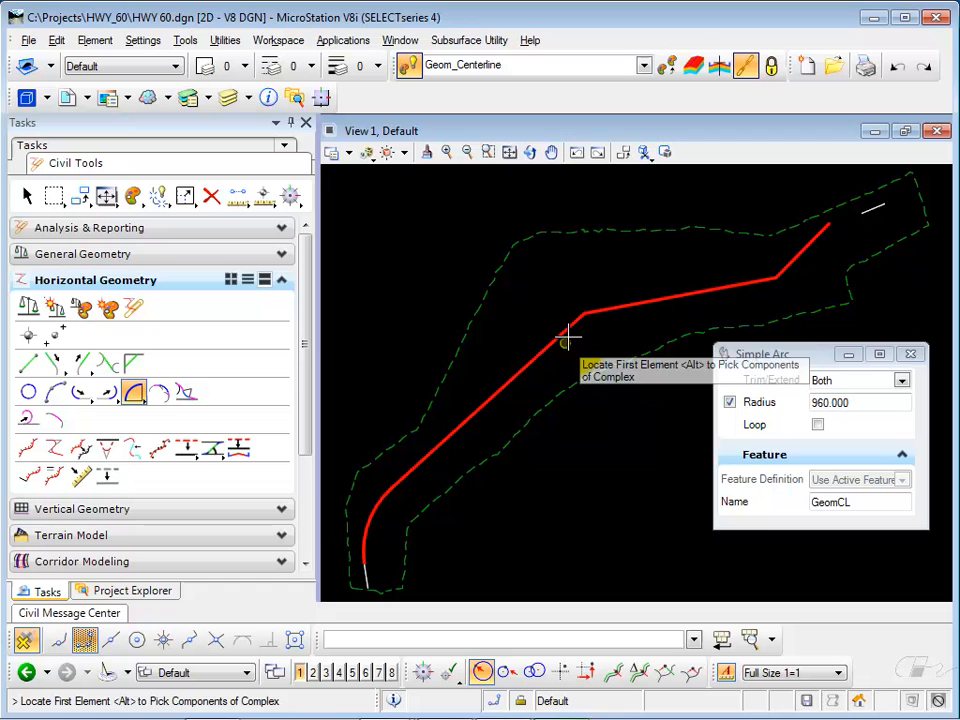
left_click(570, 335)
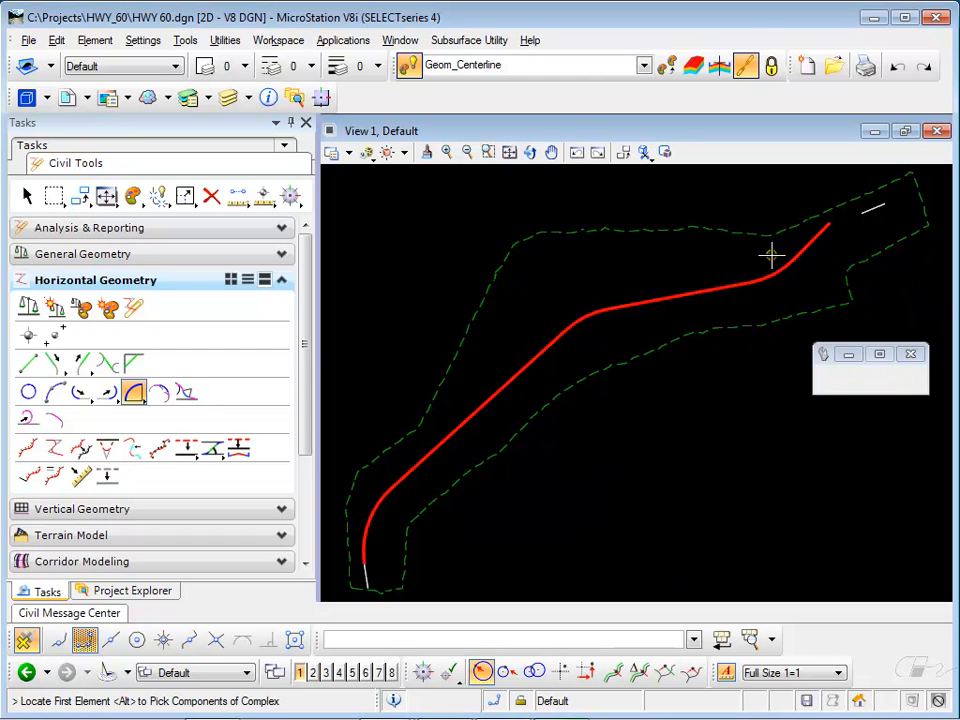
left_click(770, 255)
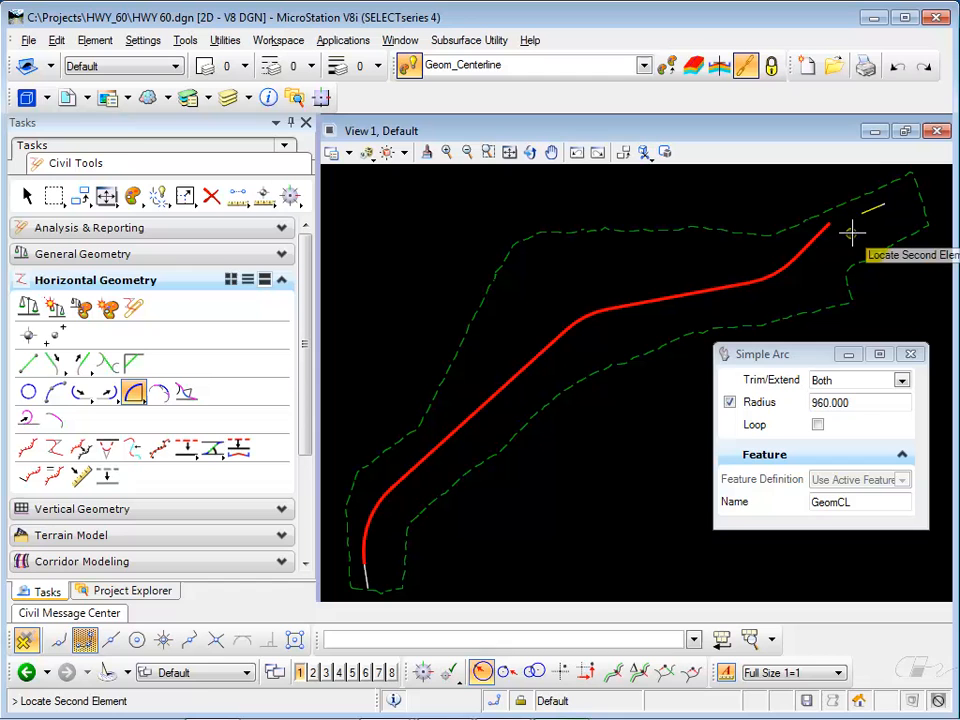
left_click(852, 232)
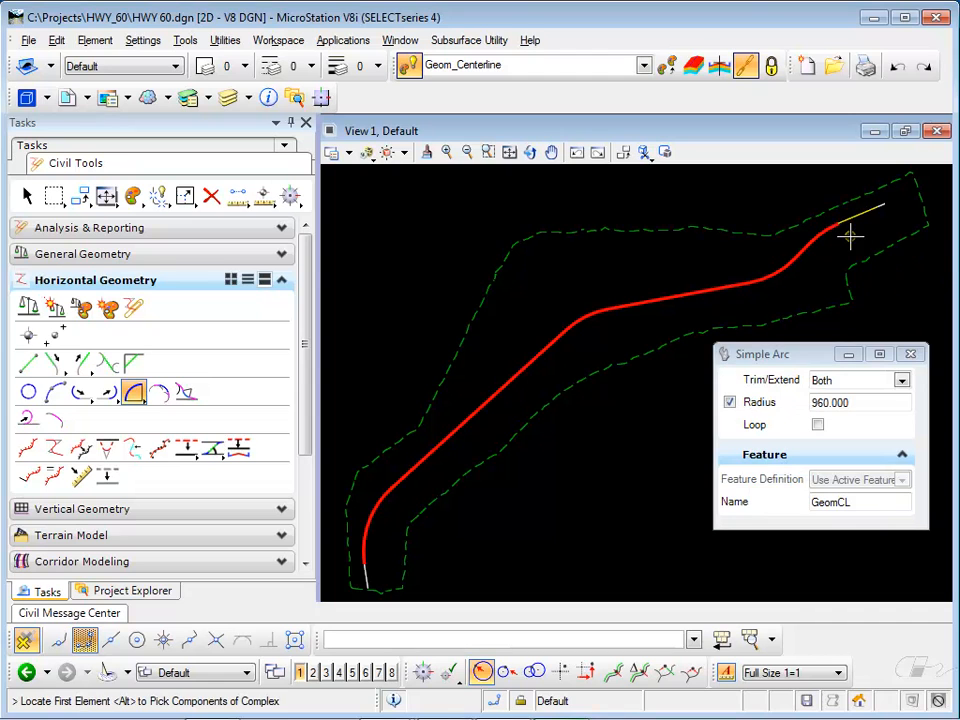
mouse_move(838, 247)
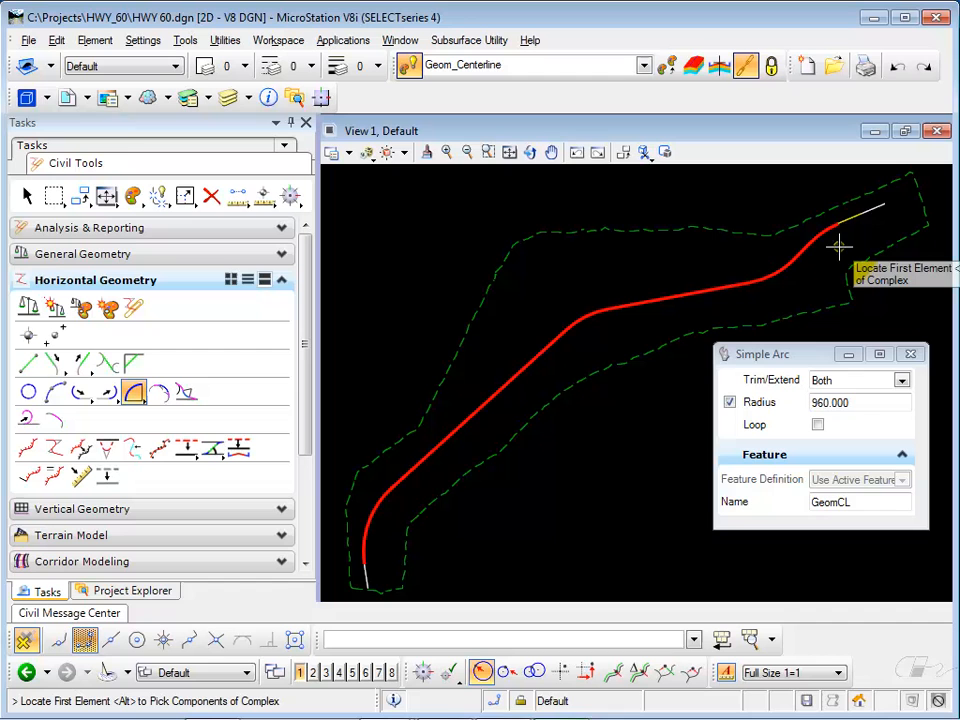
mouse_move(462, 240)
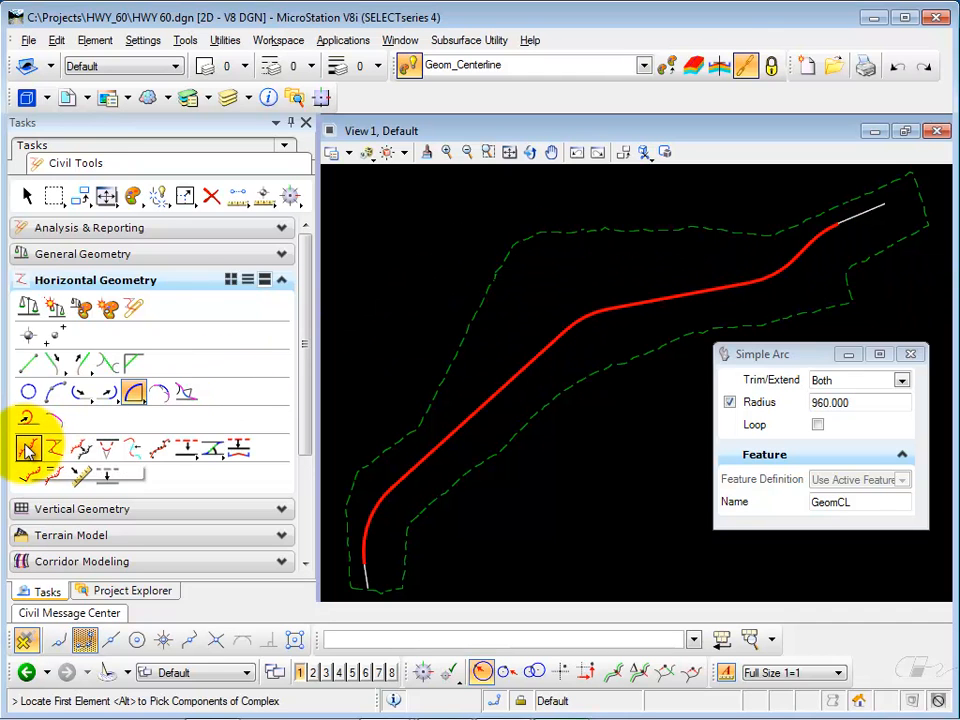
- Begin a Create Complex Element in Automatic mode, naming the alignment Alternate One
left_click(28, 448)
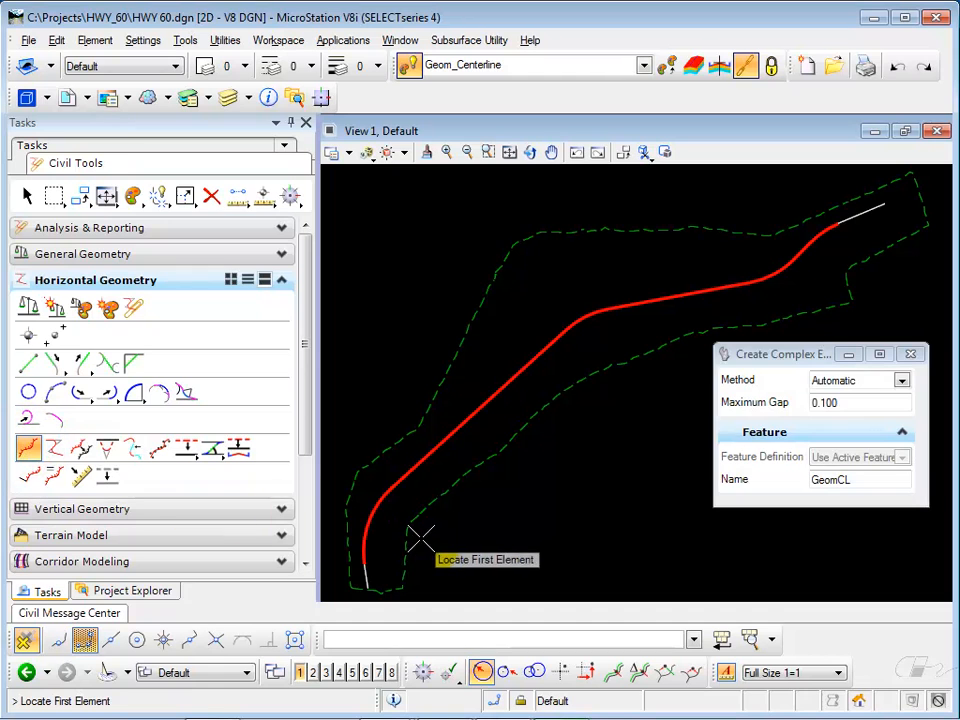
mouse_move(722, 518)
type("Alternate One")
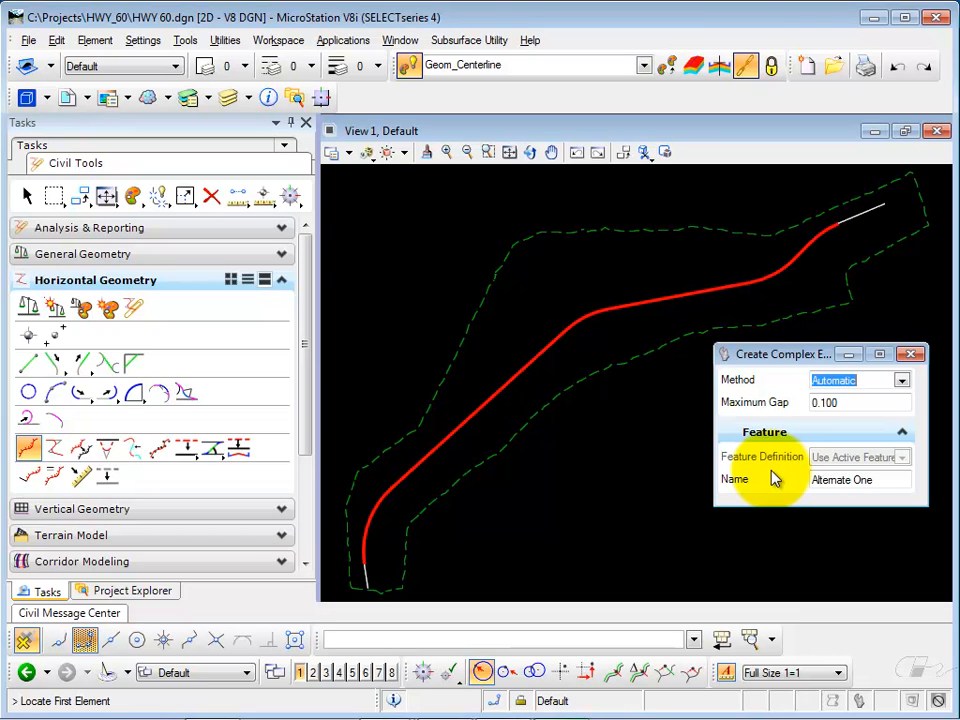
mouse_move(367, 575)
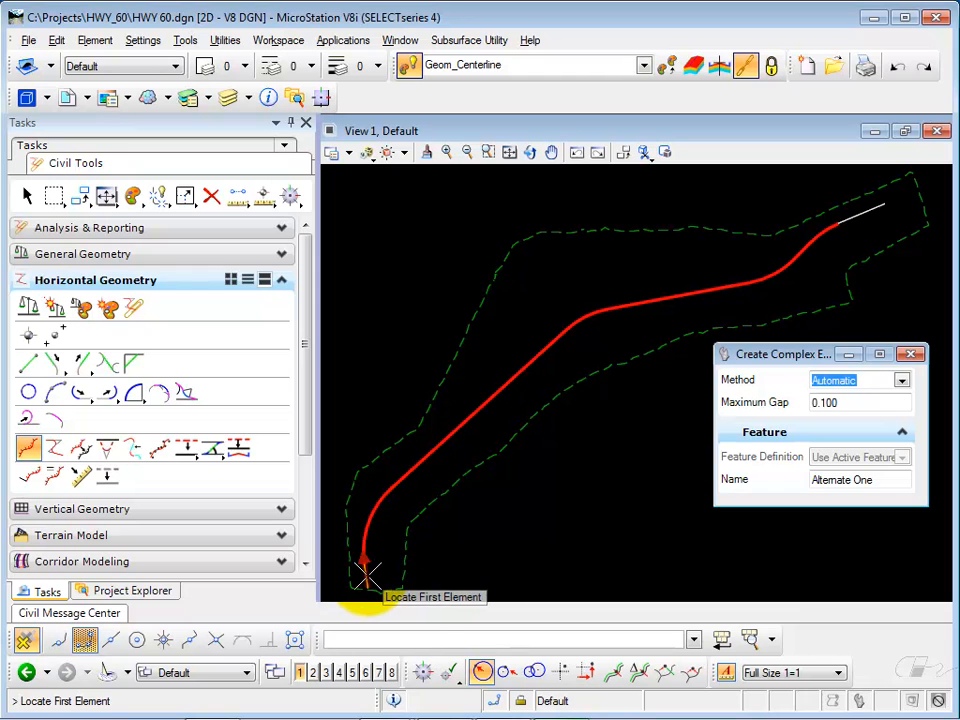